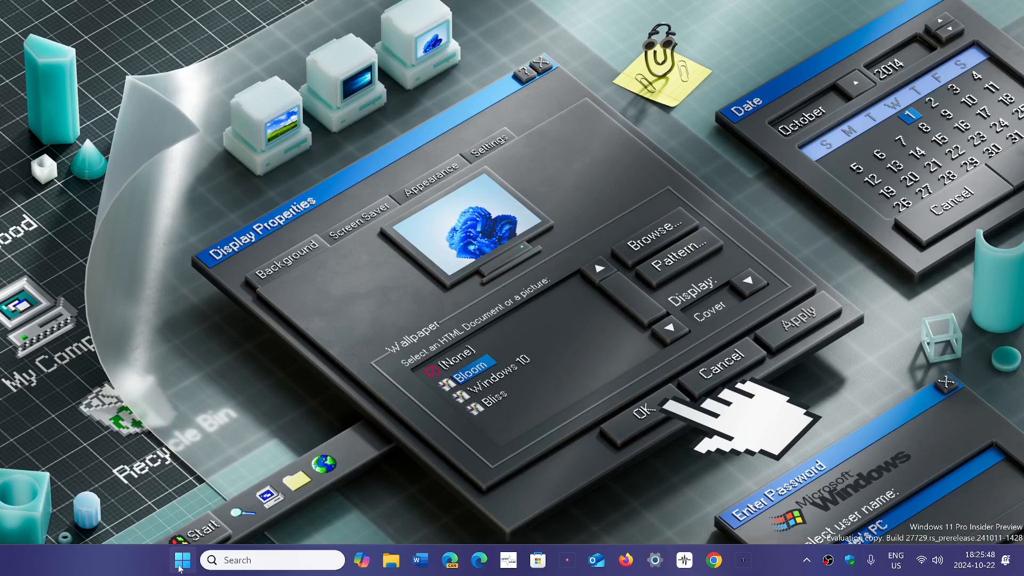
# Show the Start menu with its pinned apps over the desktop.
pyautogui.click(179, 560)
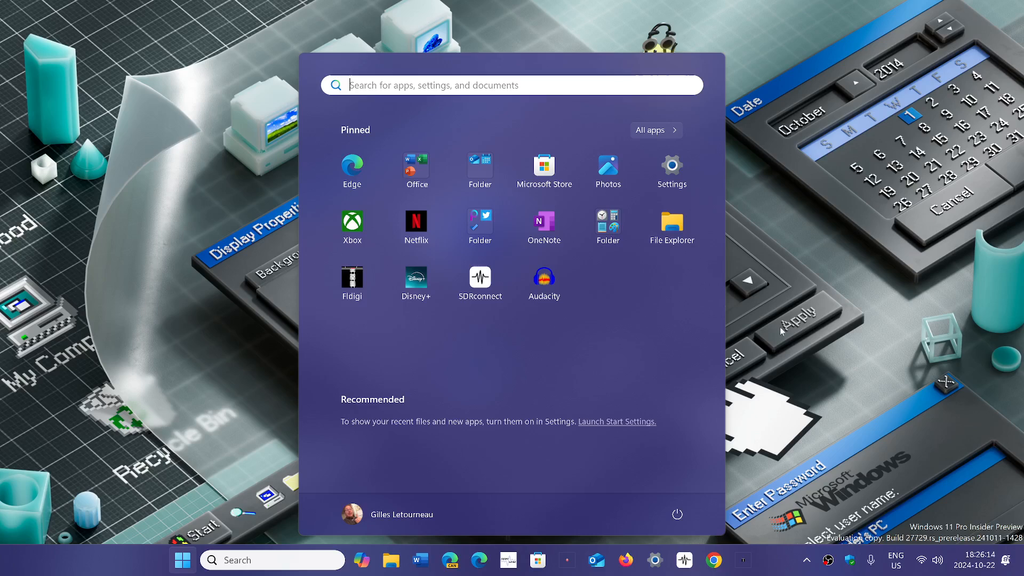
# Launch Settings to its Home page, then return to the Start menu's pinned apps.
pyautogui.click(672, 166)
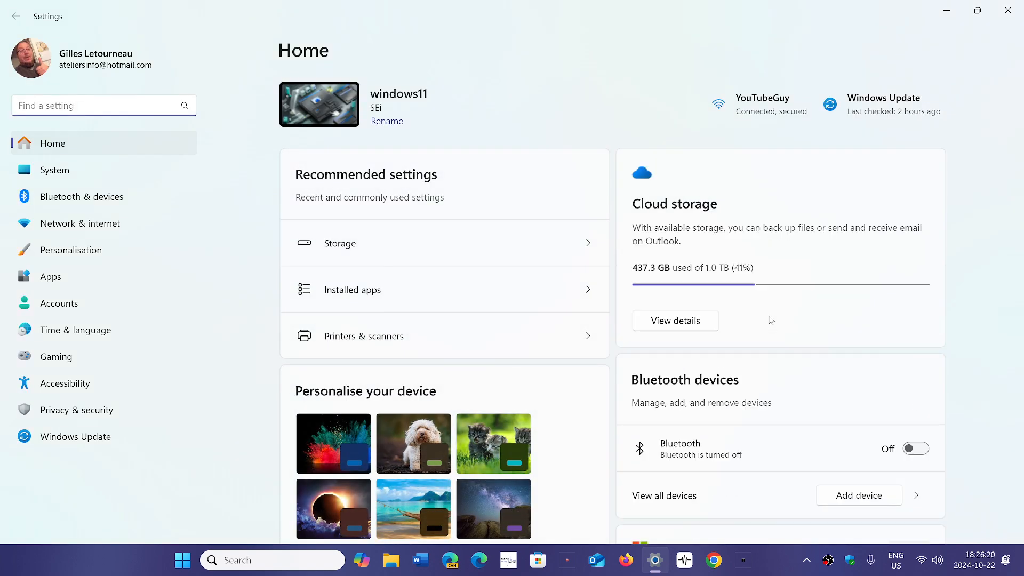
pyautogui.moveTo(605, 429)
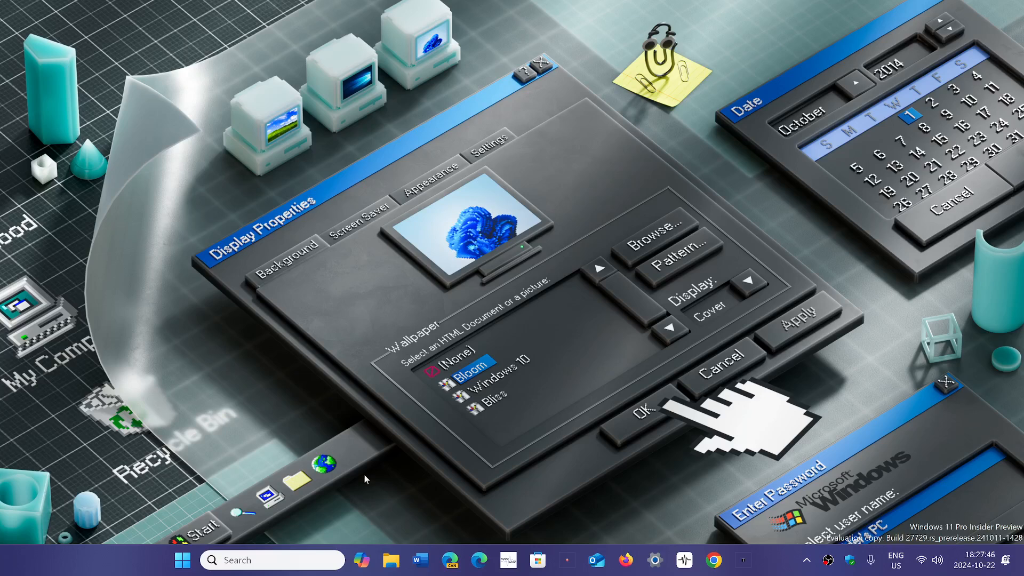
pyautogui.click(181, 559)
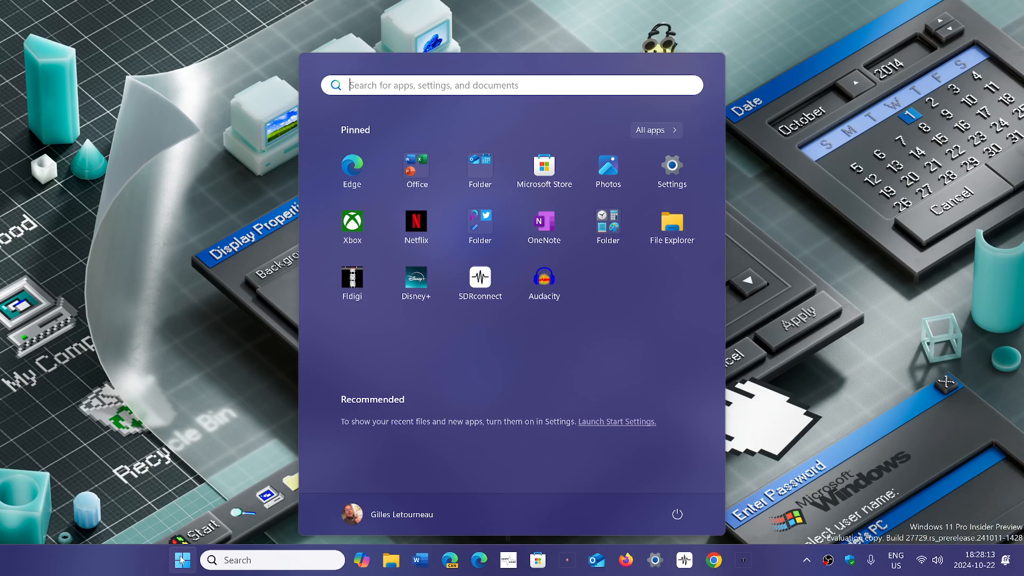
pyautogui.moveTo(522, 516)
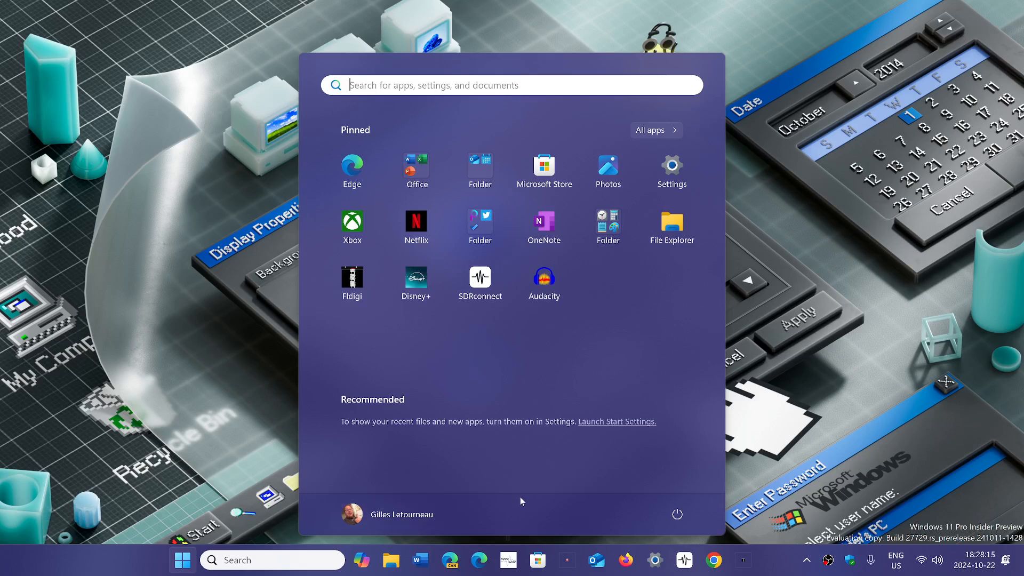